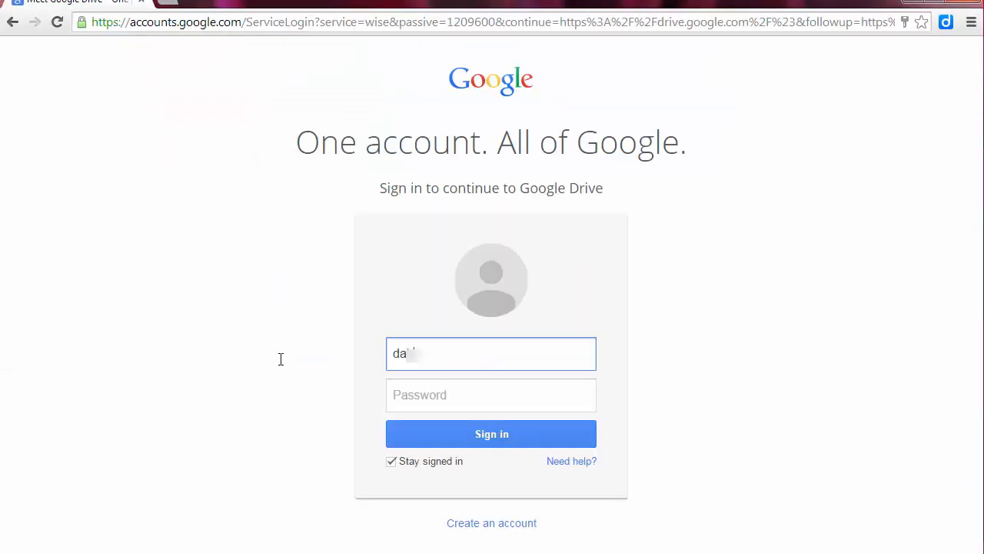
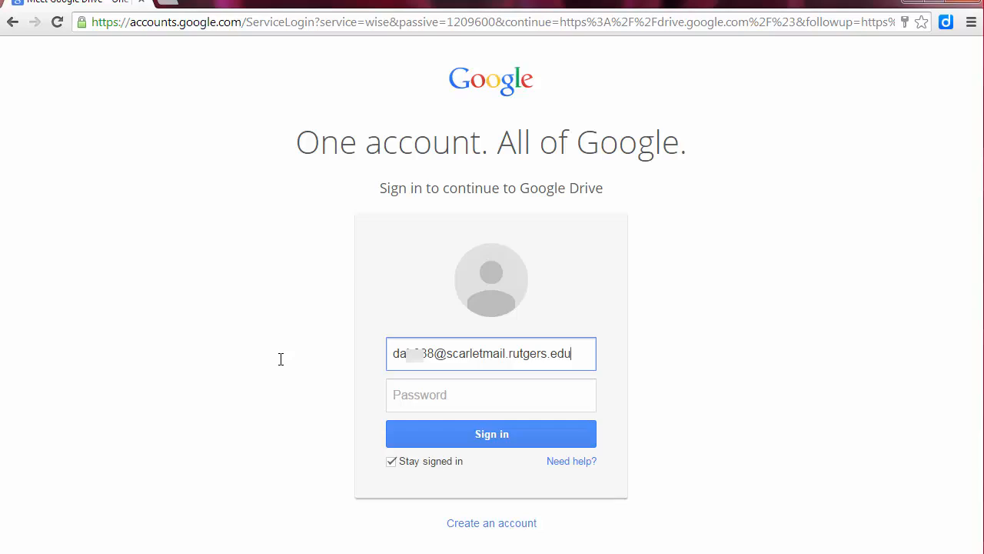
{"action": "left_click", "coordinate": [492, 394]}
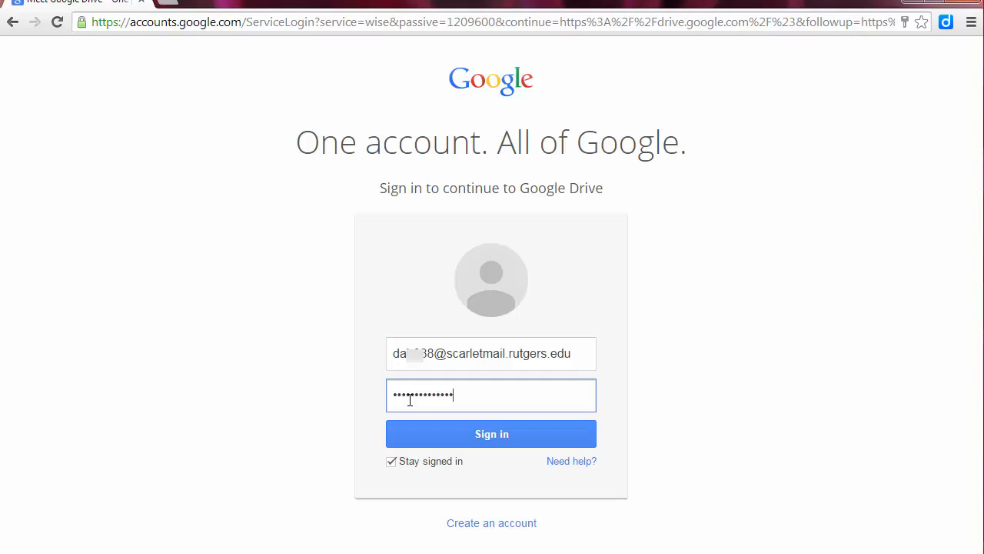
{"action": "left_click", "coordinate": [491, 433]}
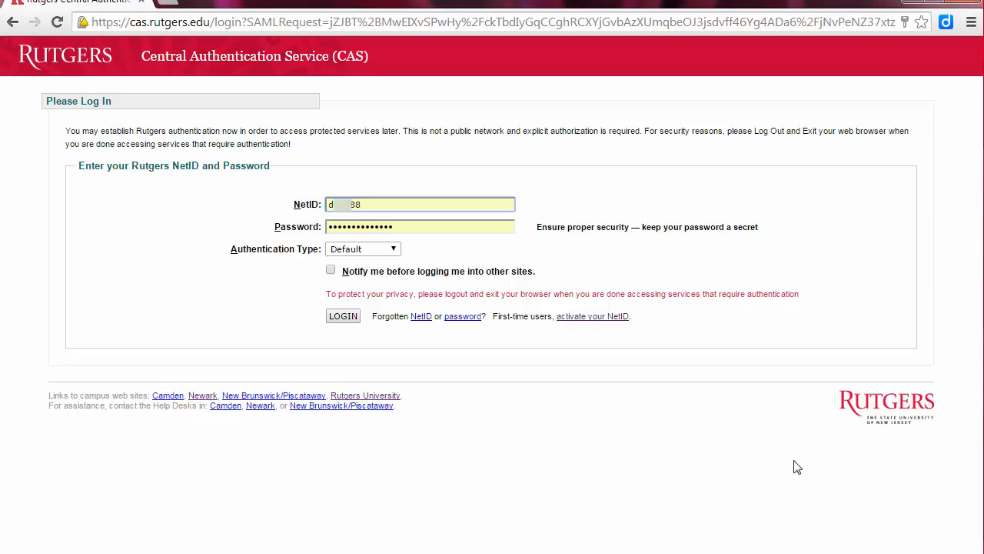
{"action": "left_click", "coordinate": [343, 316]}
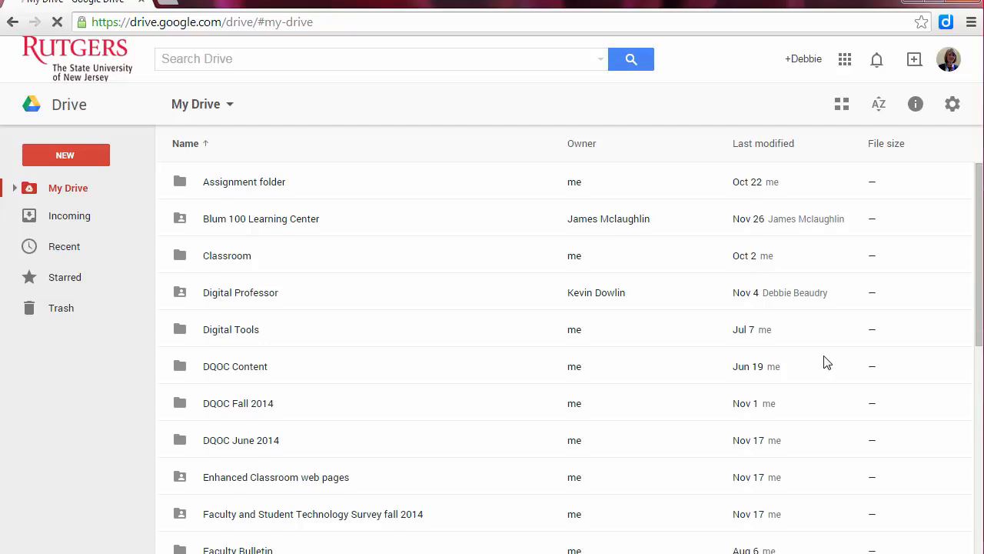
{"action": "scroll", "scroll_direction": "down", "scroll_amount": 3}
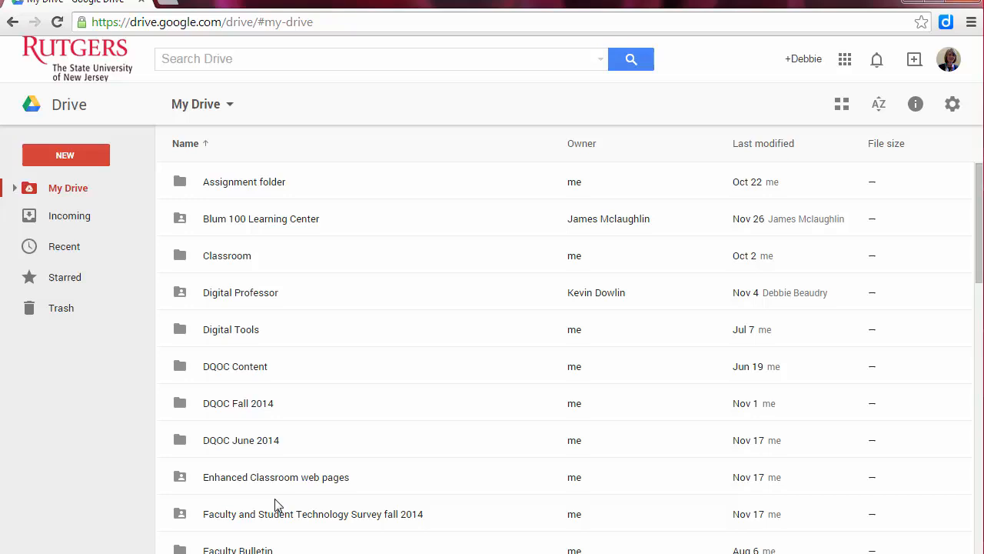
{"action": "mouse_move", "coordinate": [264, 494]}
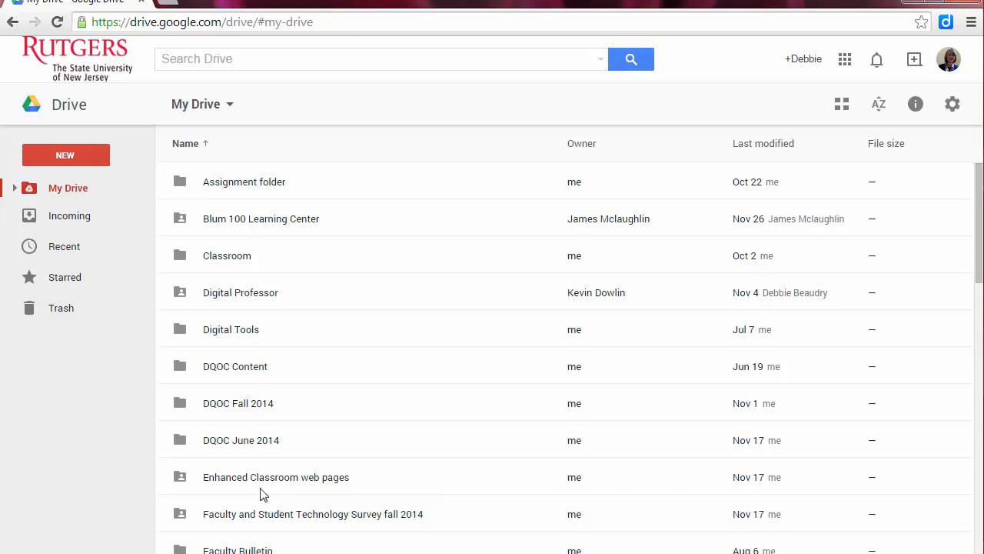
Step: Upload 'IRB proposal 10_20_14' from the Desktop into My Drive
{"action": "left_click", "coordinate": [65, 155]}
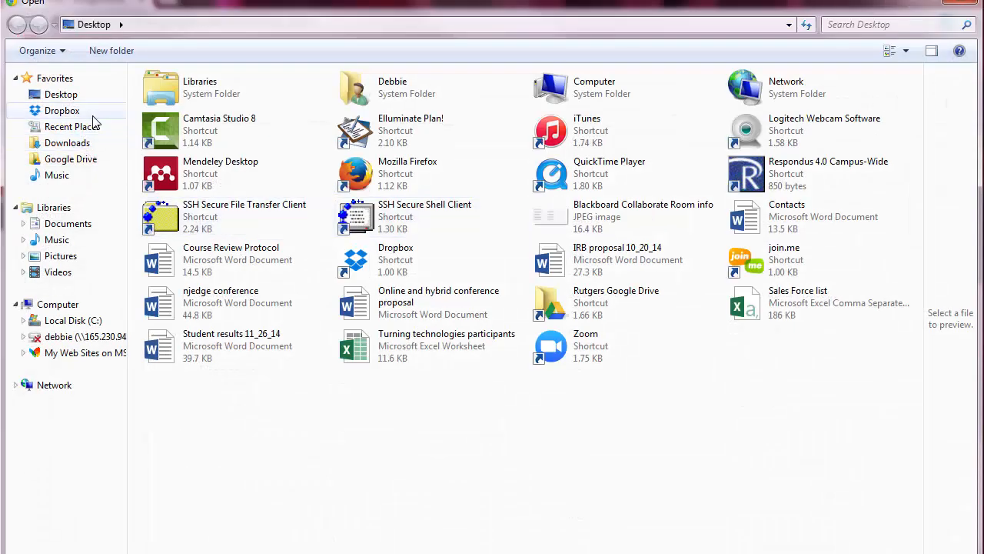
{"action": "mouse_move", "coordinate": [84, 194]}
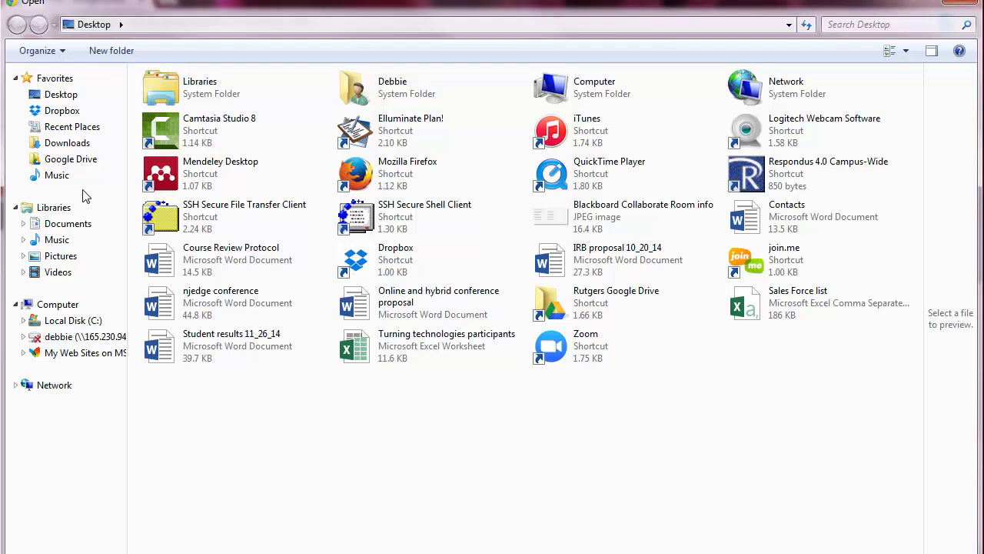
{"action": "left_click", "coordinate": [61, 94]}
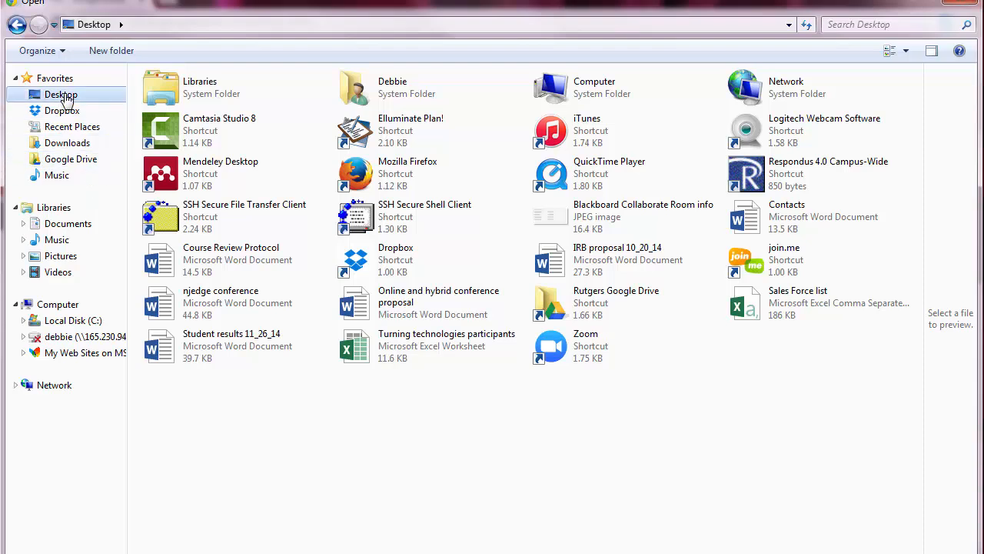
{"action": "left_click", "coordinate": [16, 384]}
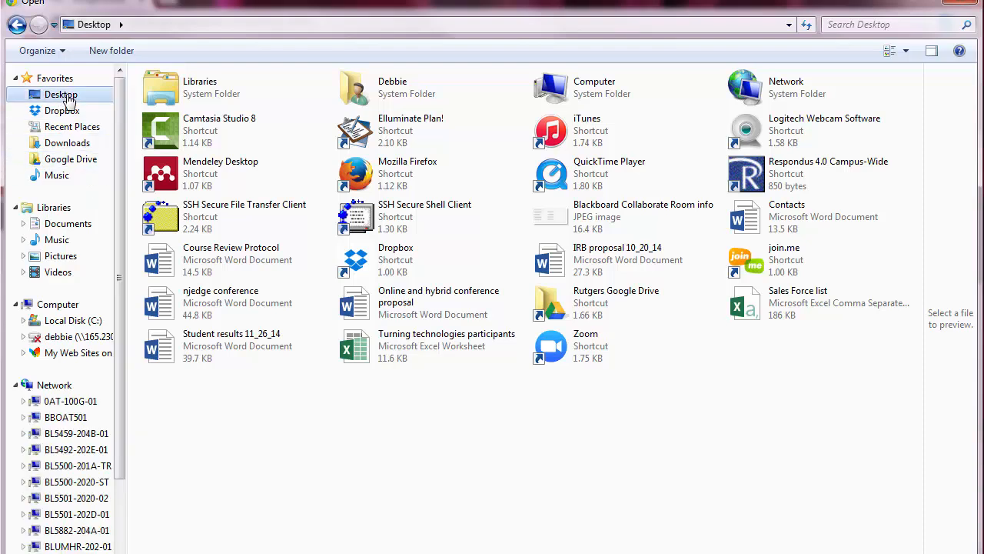
{"action": "left_click", "coordinate": [618, 259]}
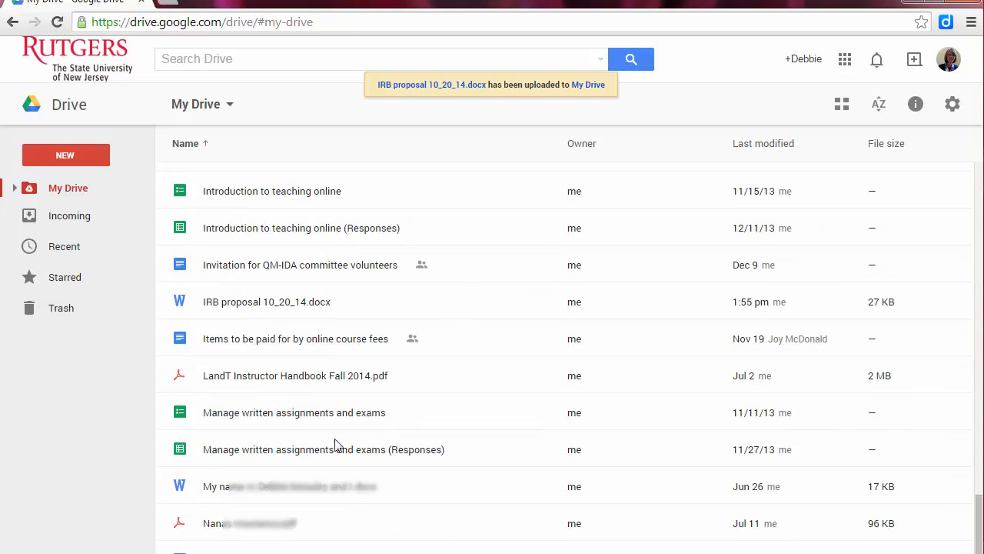
Step: Select the uploaded 'IRB proposal 10_20_14.docx' row in My Drive
{"action": "left_click", "coordinate": [267, 301]}
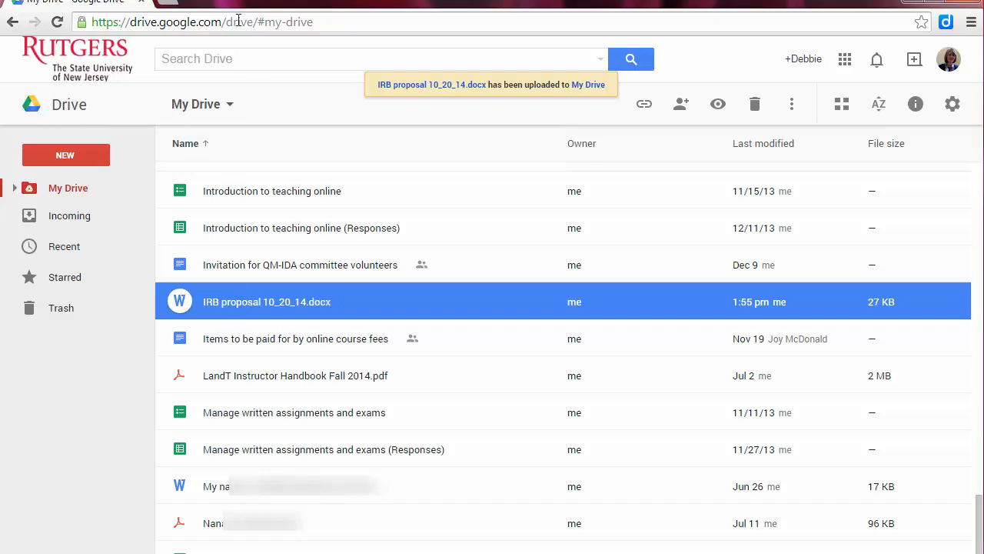
{"action": "left_click", "coordinate": [202, 21]}
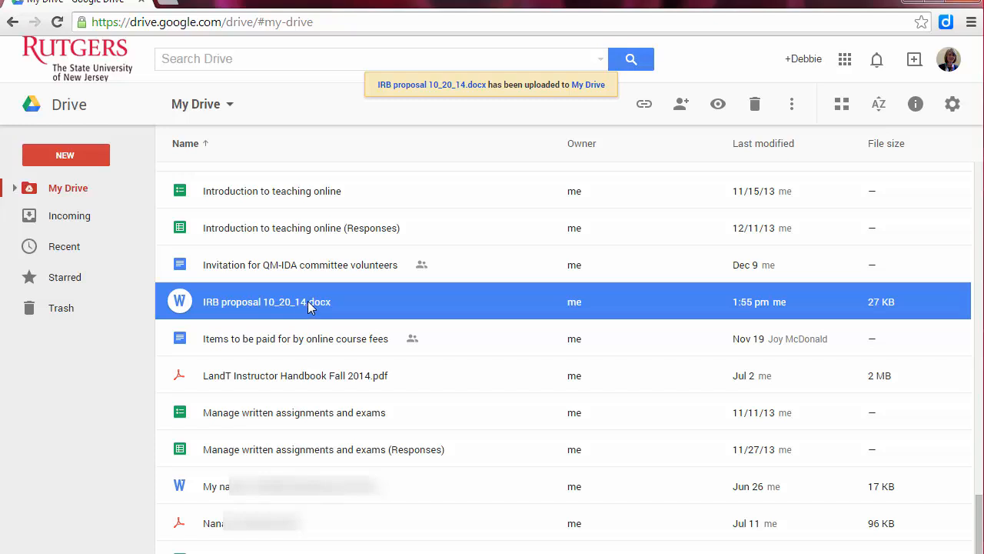
{"action": "mouse_move", "coordinate": [791, 104]}
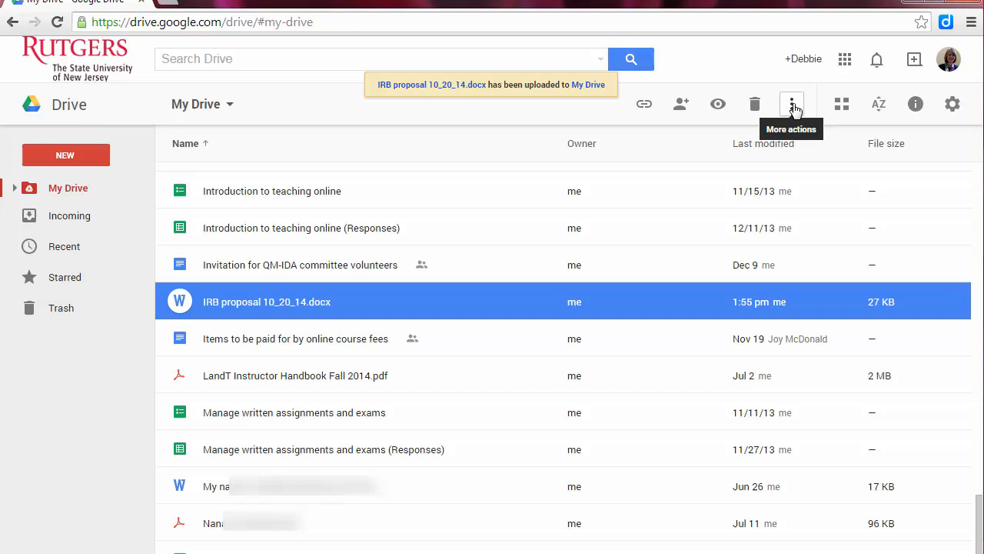
Step: Download 'IRB proposal 10_20_14' and open the downloaded copy in Word
{"action": "left_click", "coordinate": [791, 104]}
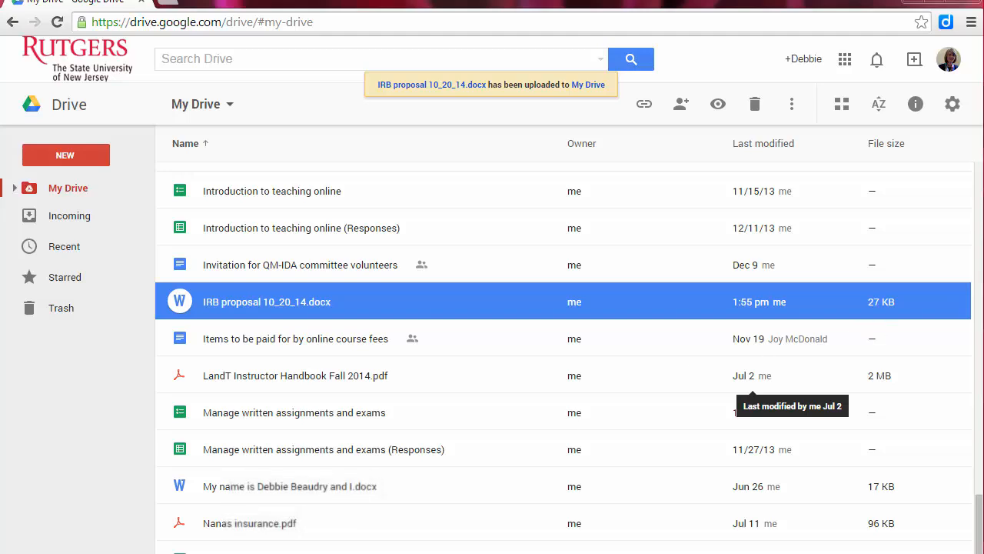
{"action": "double_click", "coordinate": [267, 301]}
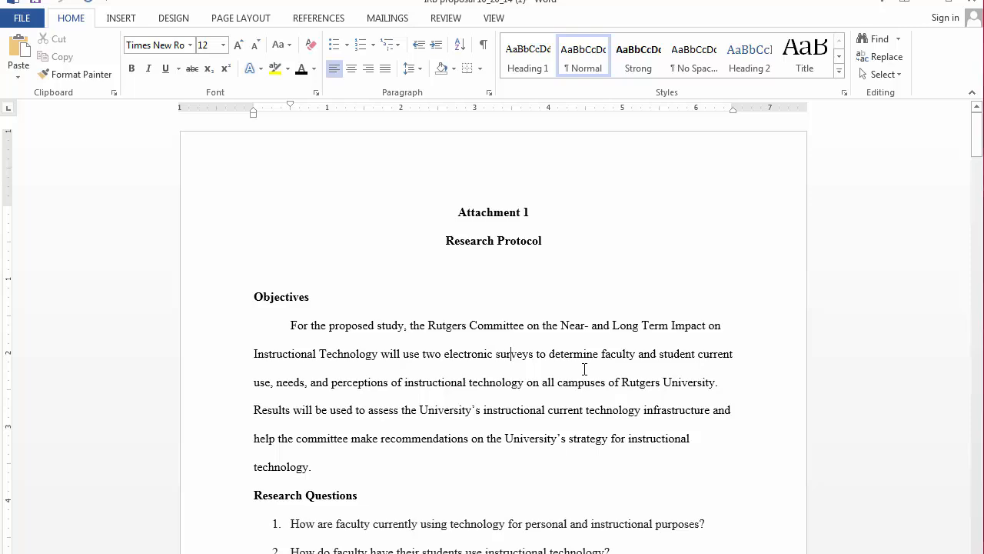
Step: Save the proposal in Word as a renamed copy on the Desktop
{"action": "left_click", "coordinate": [22, 18]}
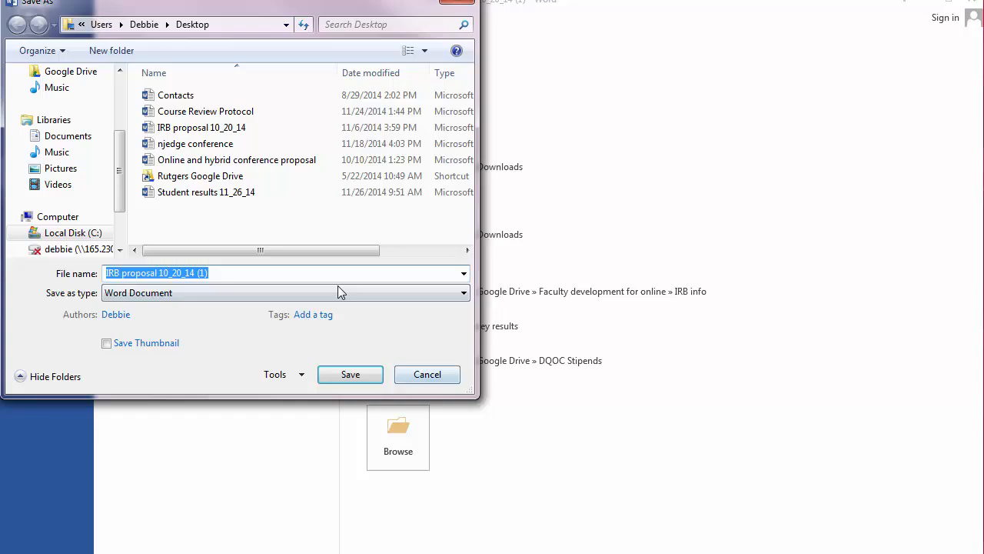
{"action": "left_click", "coordinate": [218, 272]}
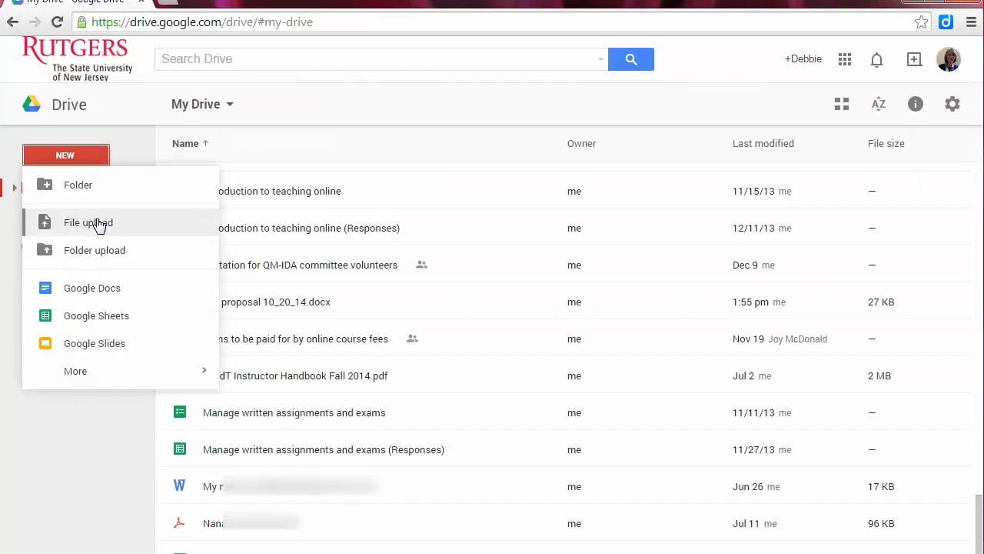
Step: Upload the renamed 'IRB proposal 12_10_14.docx' into My Drive beside the original
{"action": "left_click", "coordinate": [88, 222]}
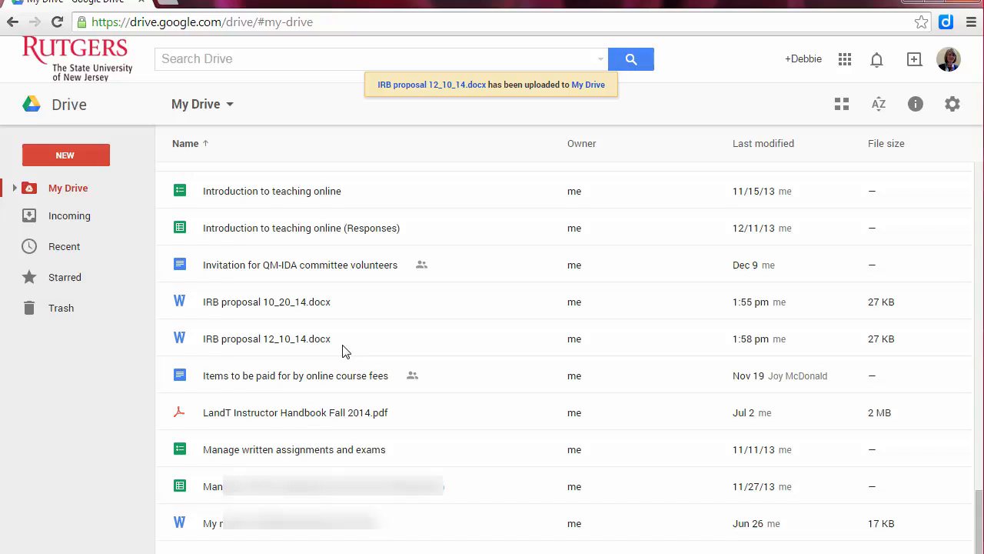
{"action": "mouse_move", "coordinate": [621, 328]}
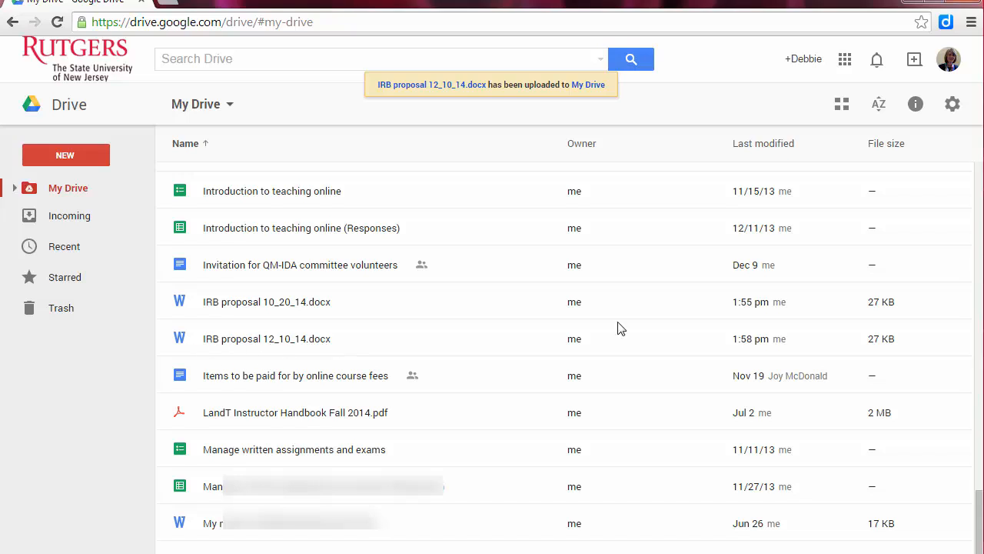
{"action": "mouse_move", "coordinate": [270, 353]}
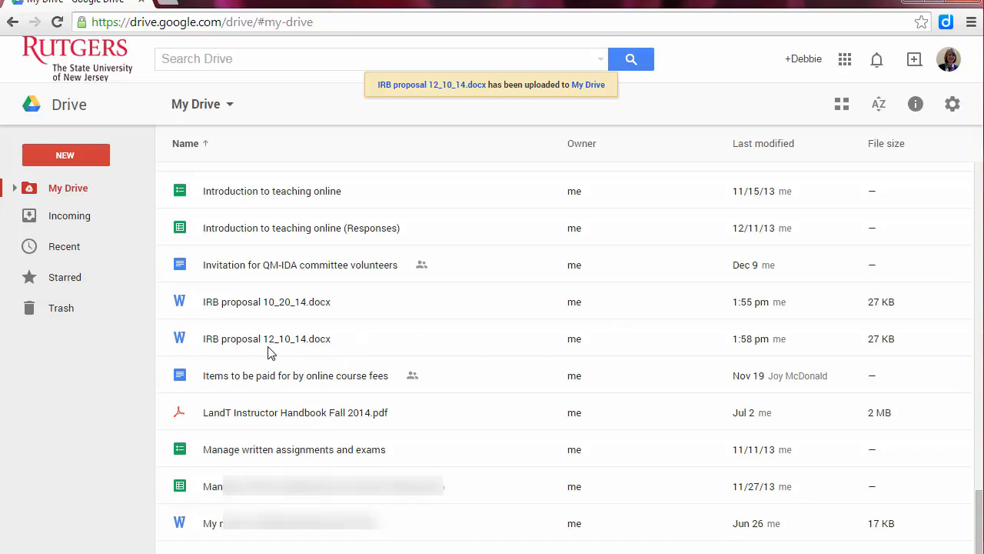
{"action": "mouse_move", "coordinate": [298, 347]}
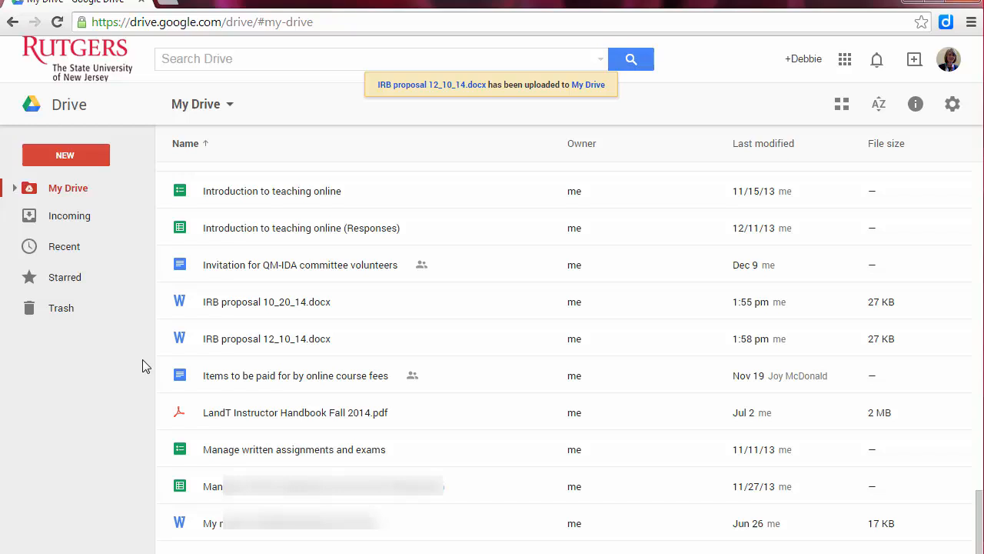
{"action": "mouse_move", "coordinate": [120, 367]}
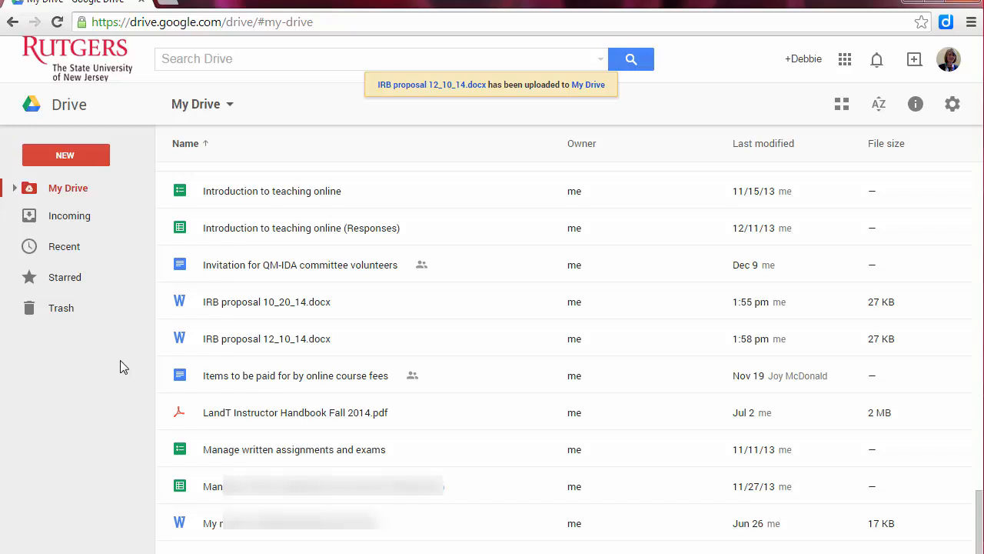
{"action": "left_click", "coordinate": [65, 155]}
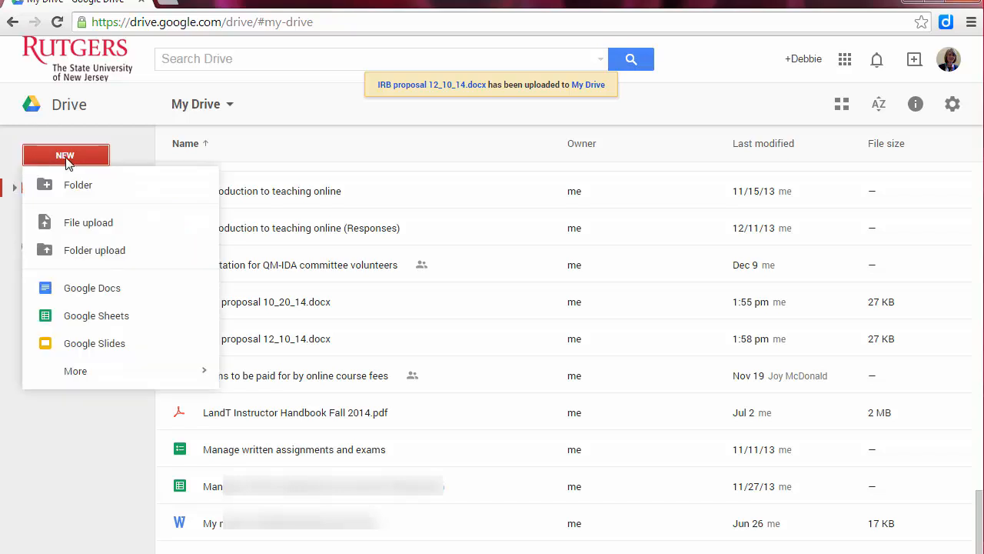
{"action": "mouse_move", "coordinate": [84, 343]}
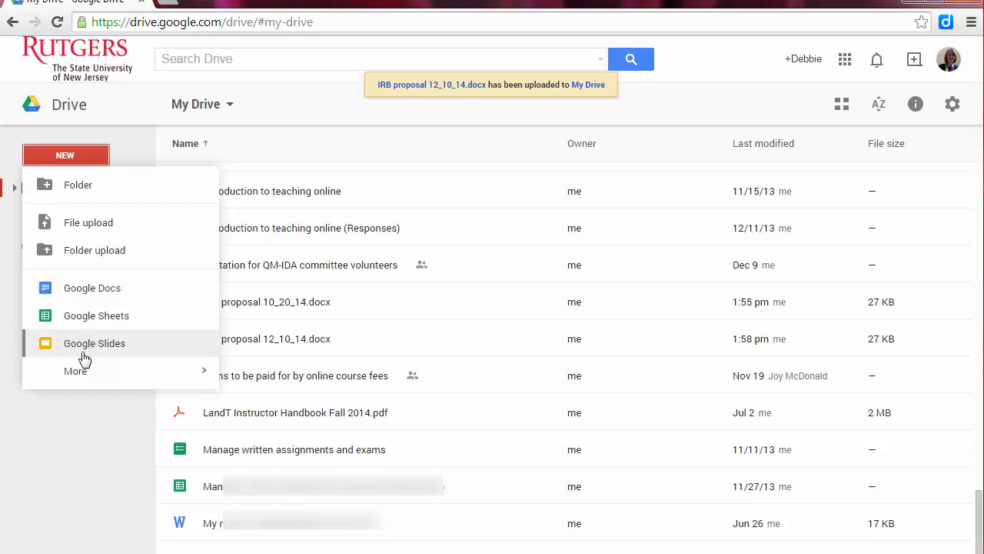